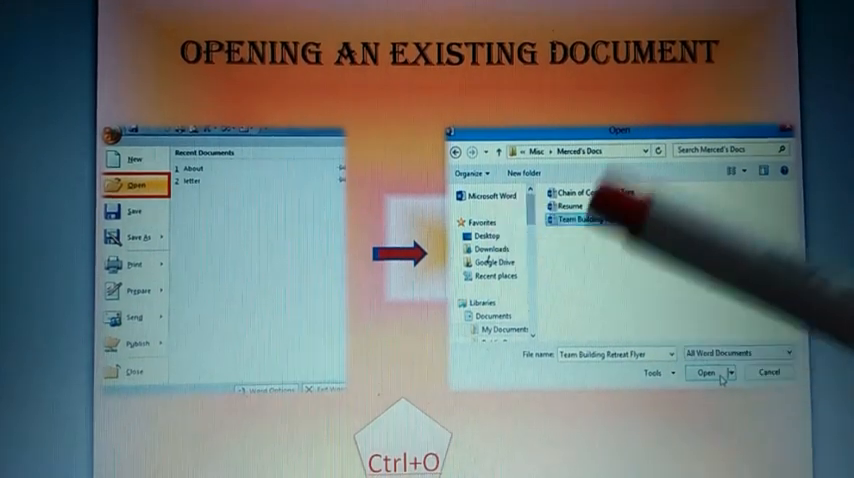
mouse_move(300, 170)
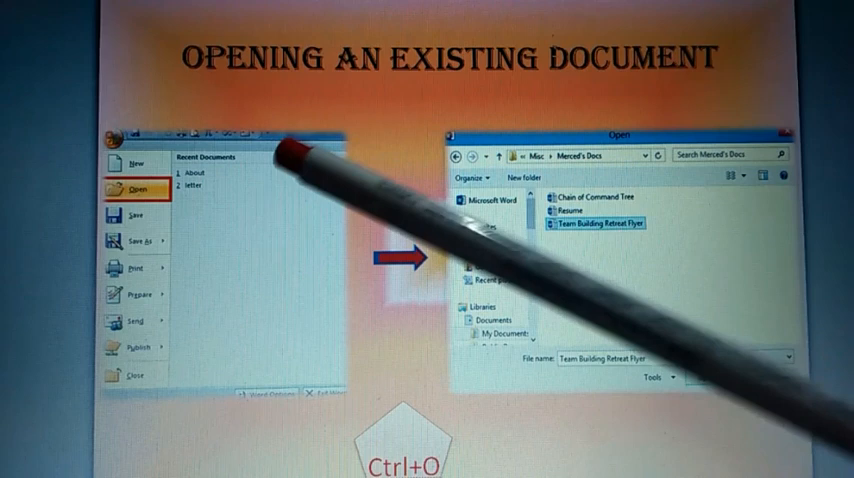